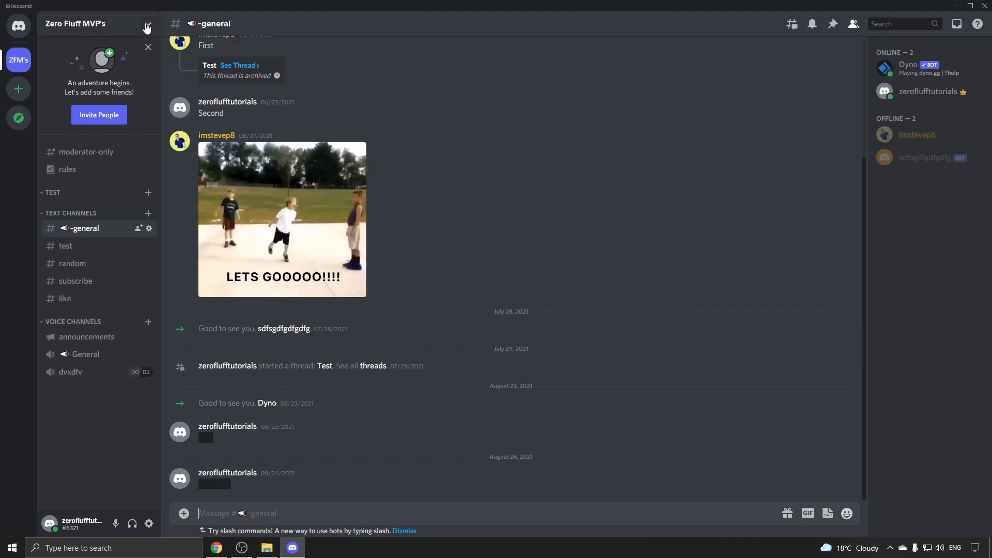
Open Server Settings for Zero Fluff MVP's from the server name dropdown
left_click(147, 25)
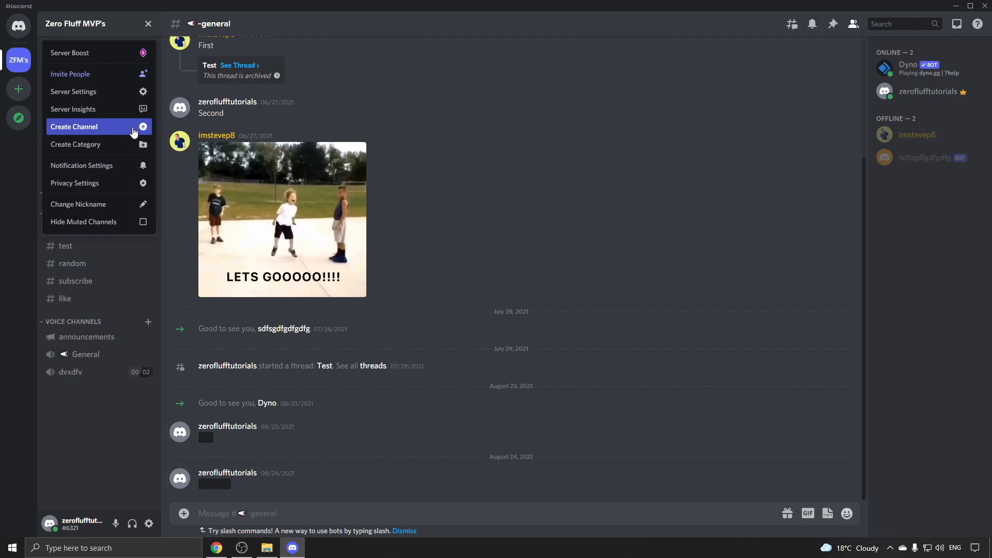
left_click(73, 92)
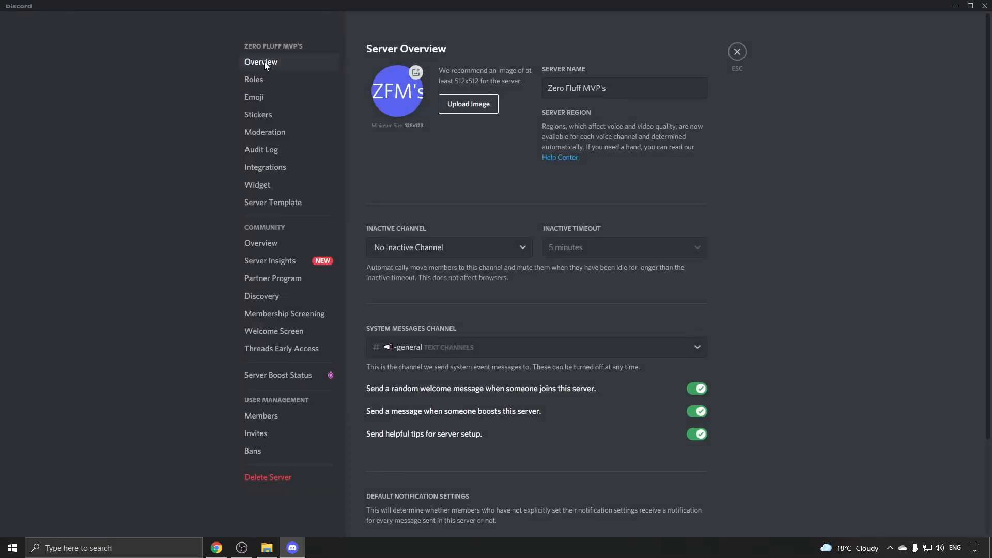
scroll("down", 3)
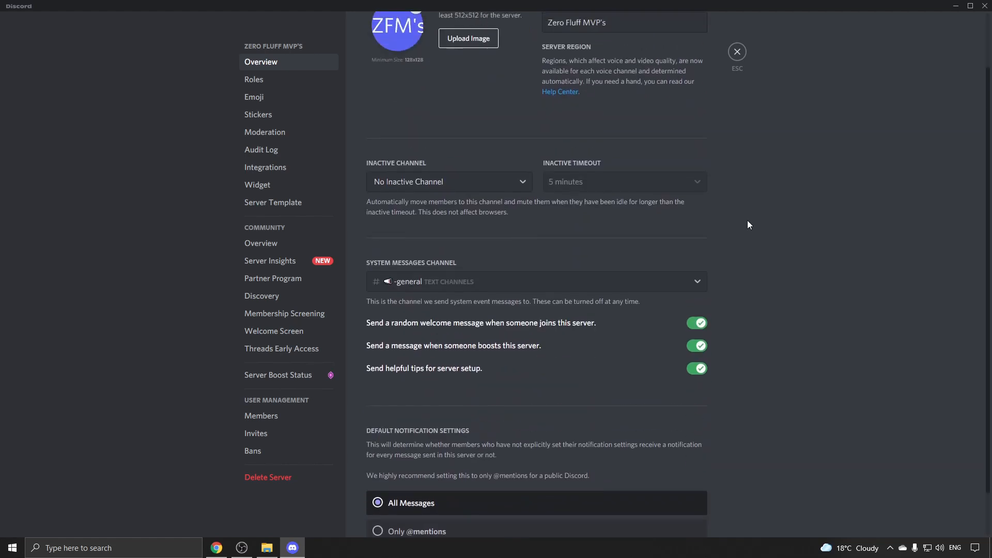
scroll("down", 3)
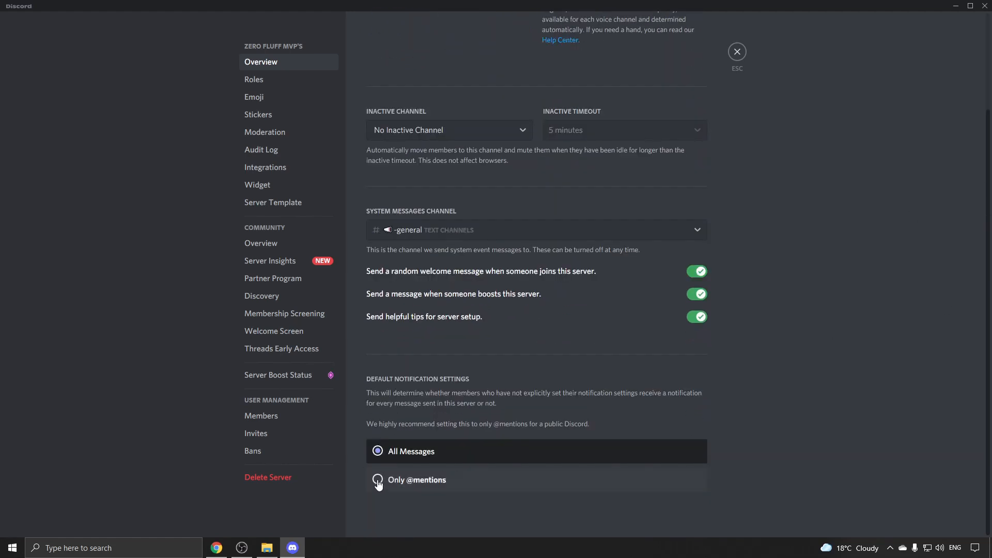
left_click(378, 480)
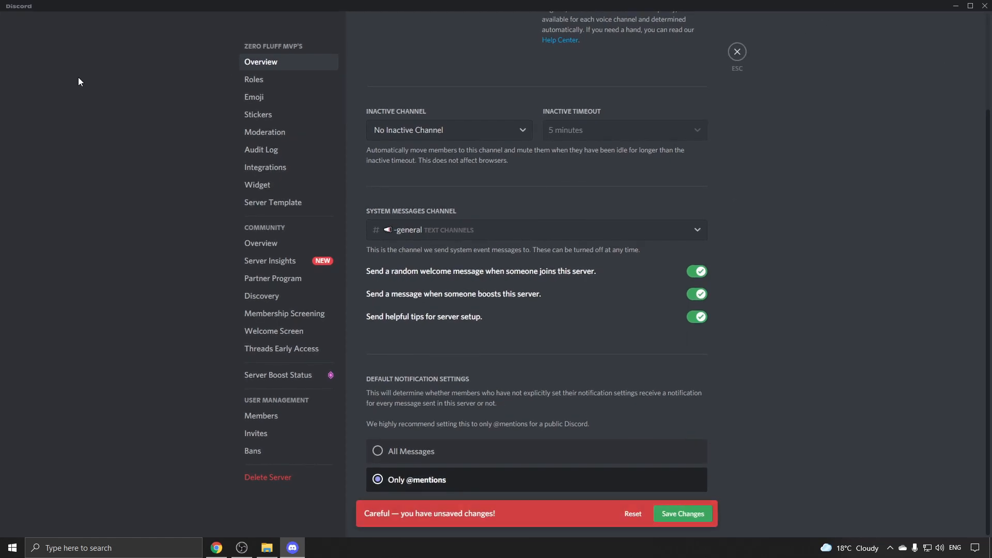
left_click(683, 514)
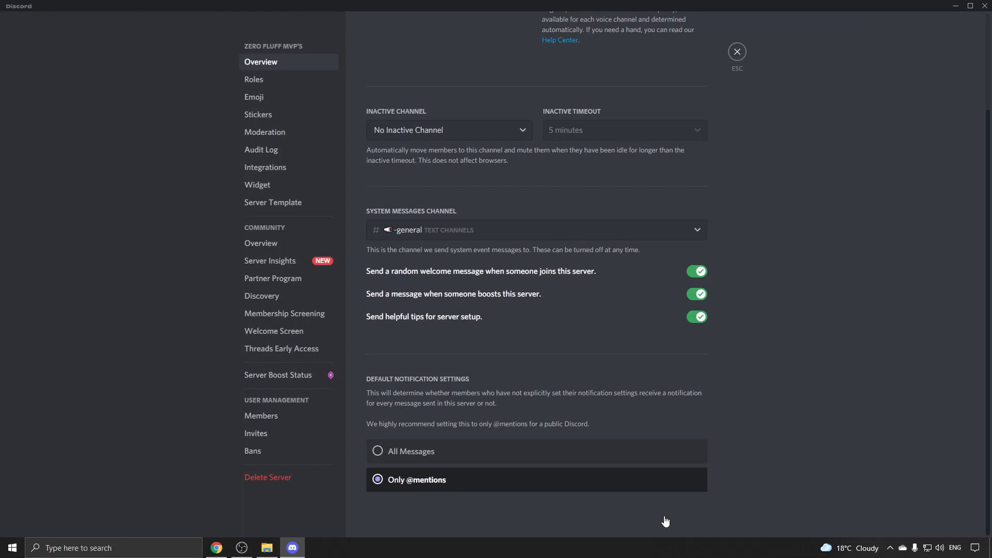
left_click(737, 51)
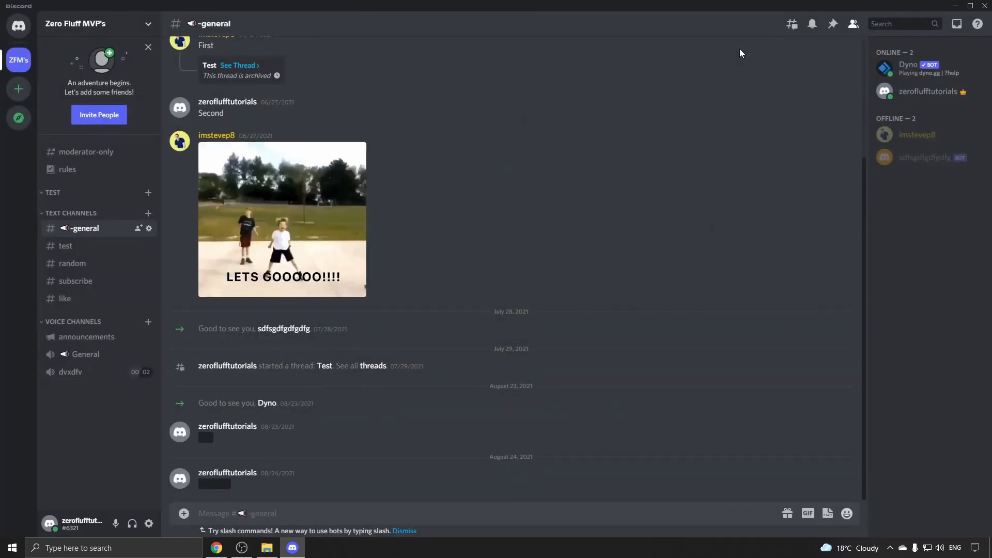
mouse_move(504, 233)
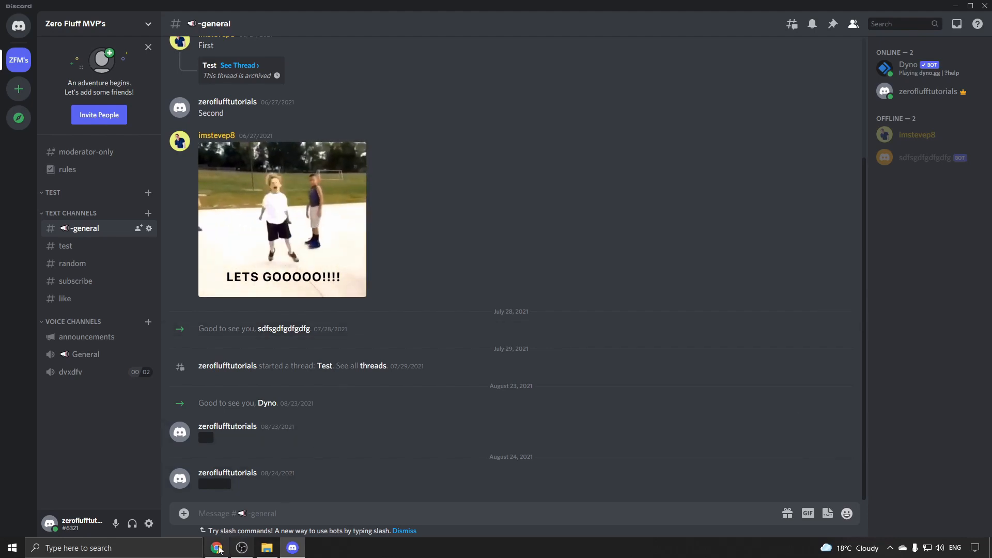
Bring up mee6.xyz in Chrome and start the MEE6 Login with Discord
left_click(217, 548)
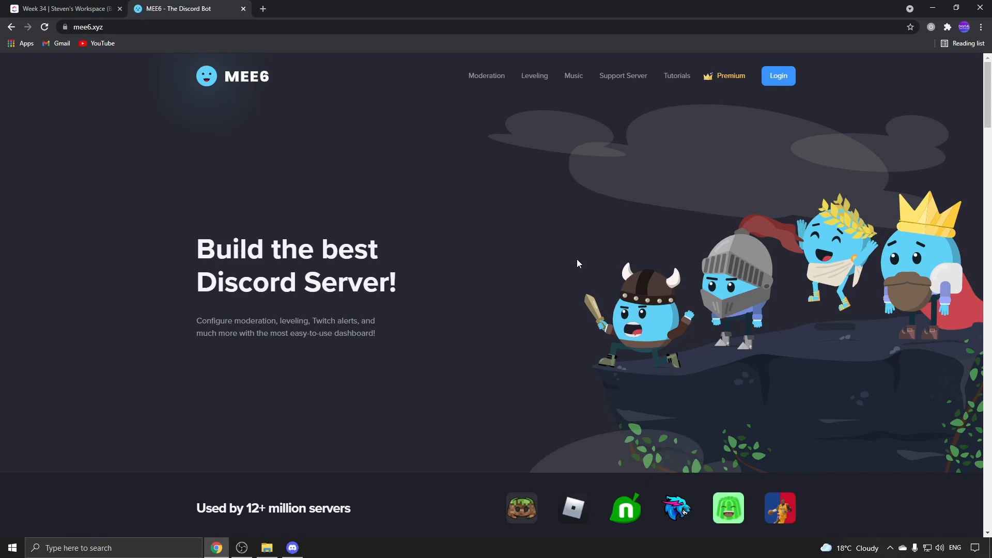
left_click(108, 27)
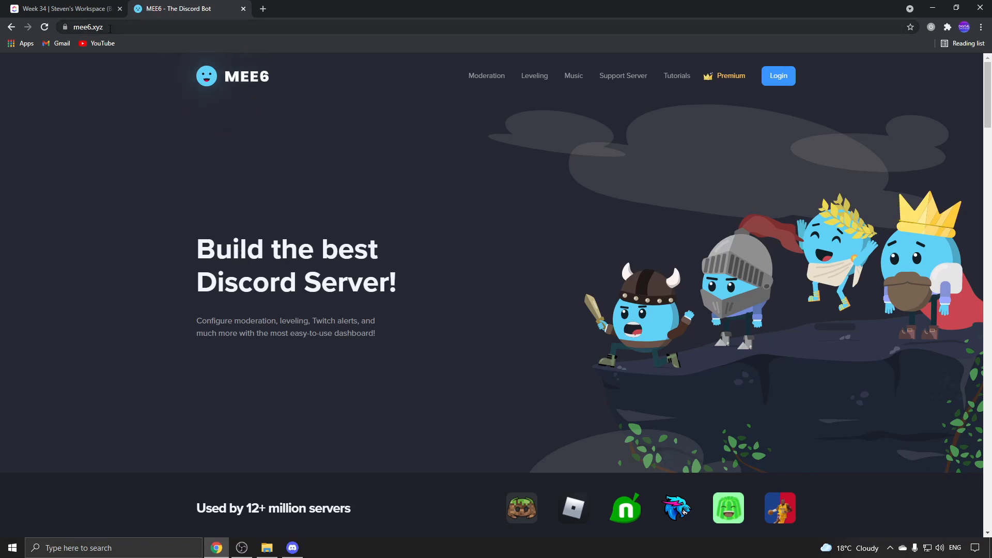
mouse_move(488, 198)
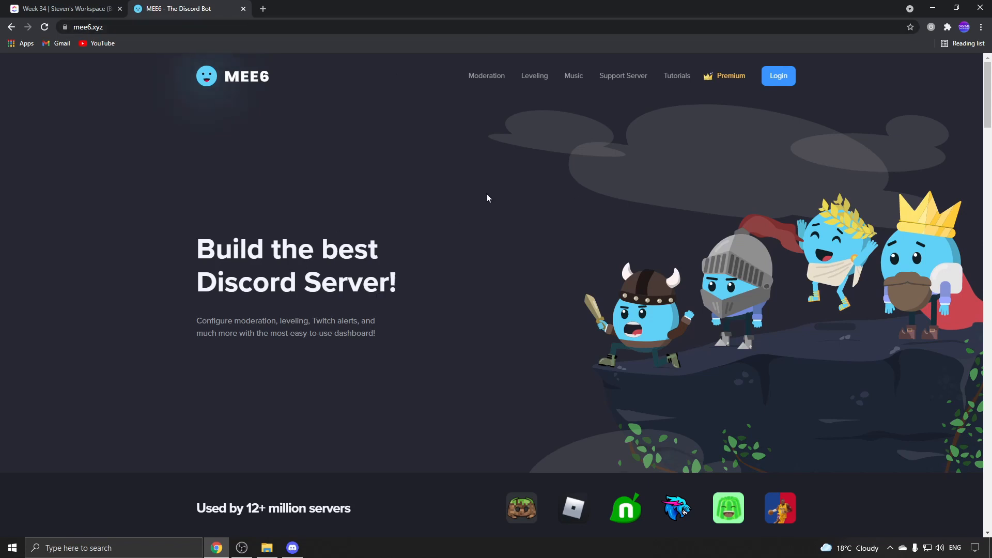
left_click(779, 76)
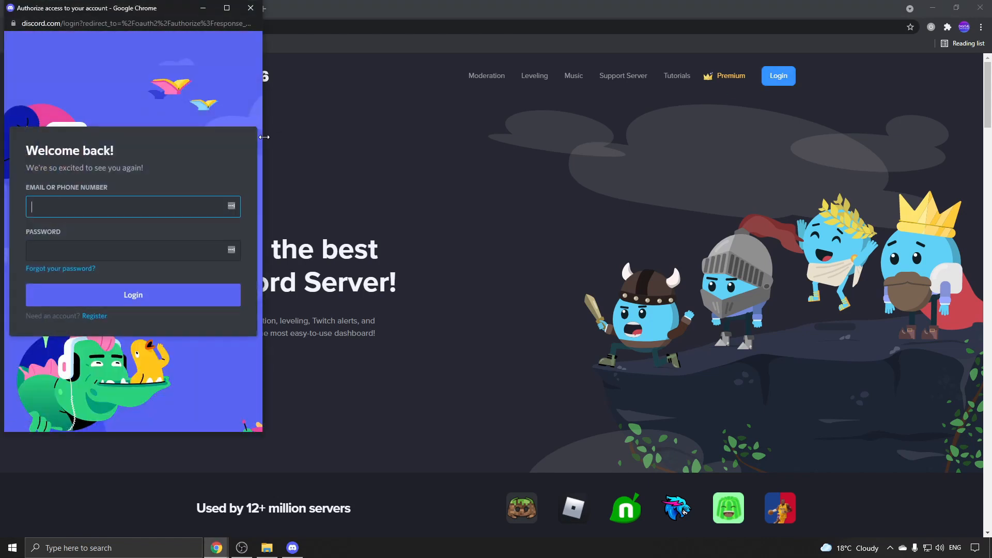
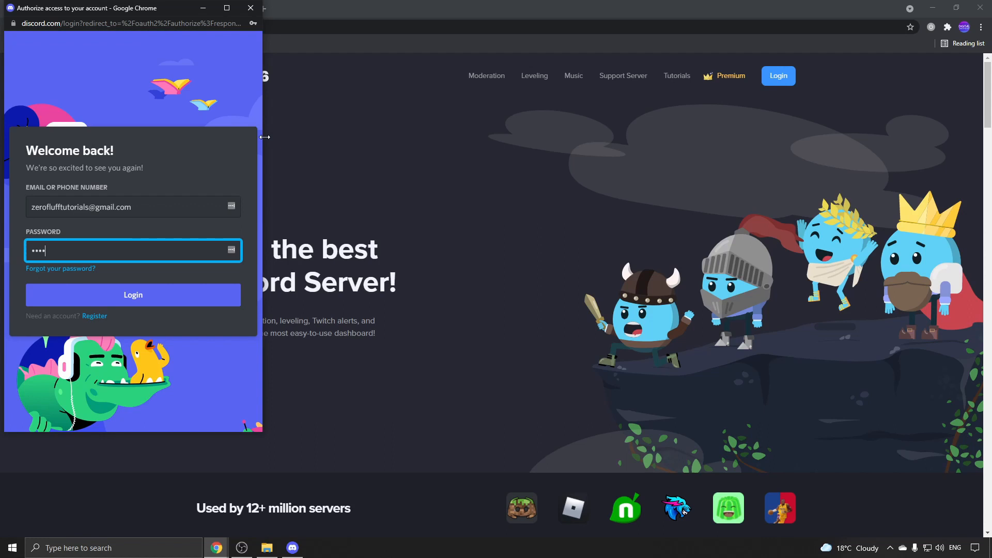
Log in with the Discord email and password, then authorize MEE6's account access
left_click(132, 295)
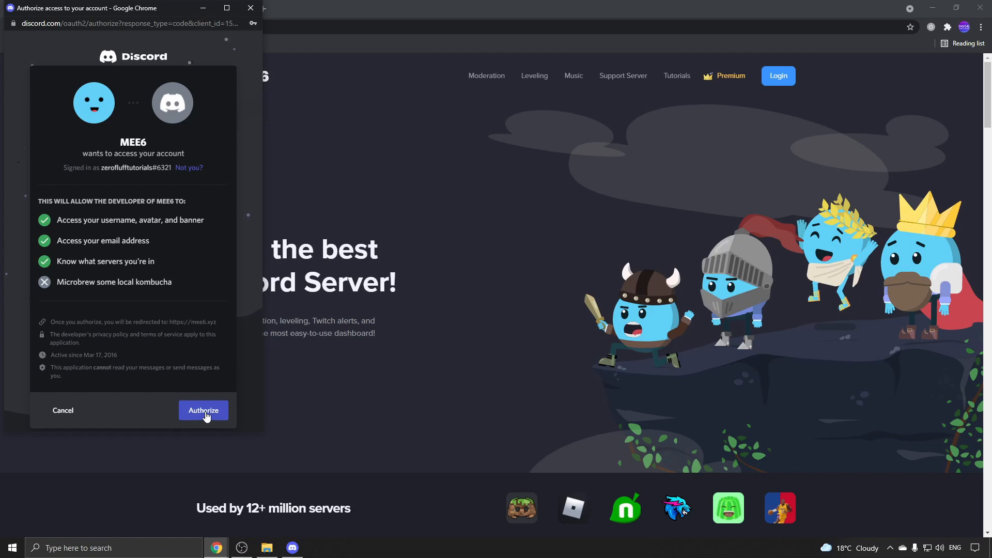
left_click(204, 410)
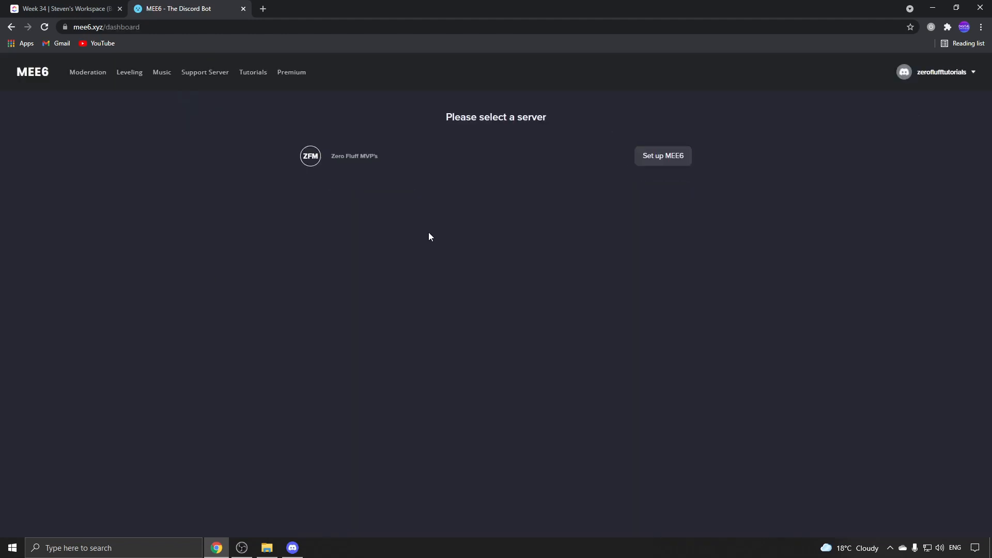
mouse_move(387, 167)
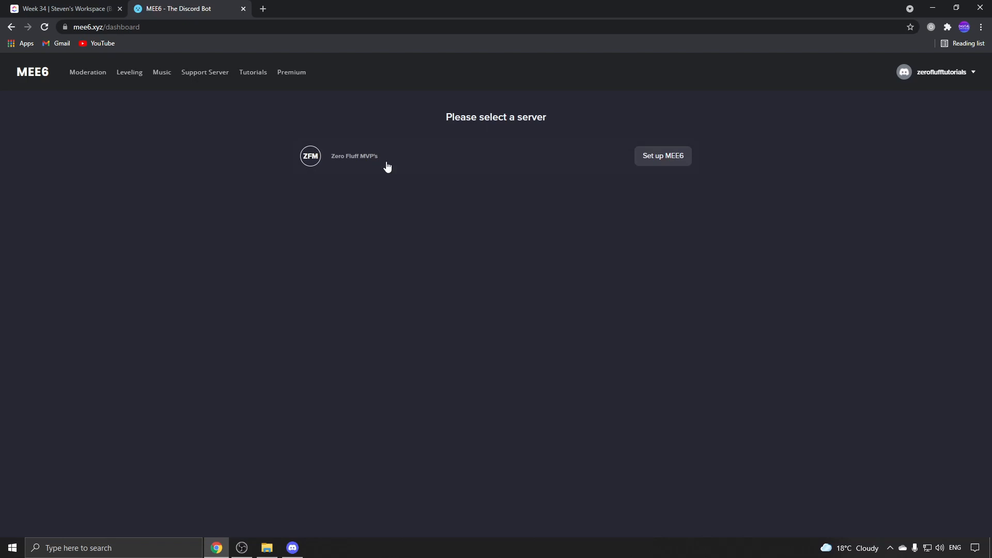
Start adding MEE6 and choose Zero Fluff MVP's as the target server
left_click(663, 156)
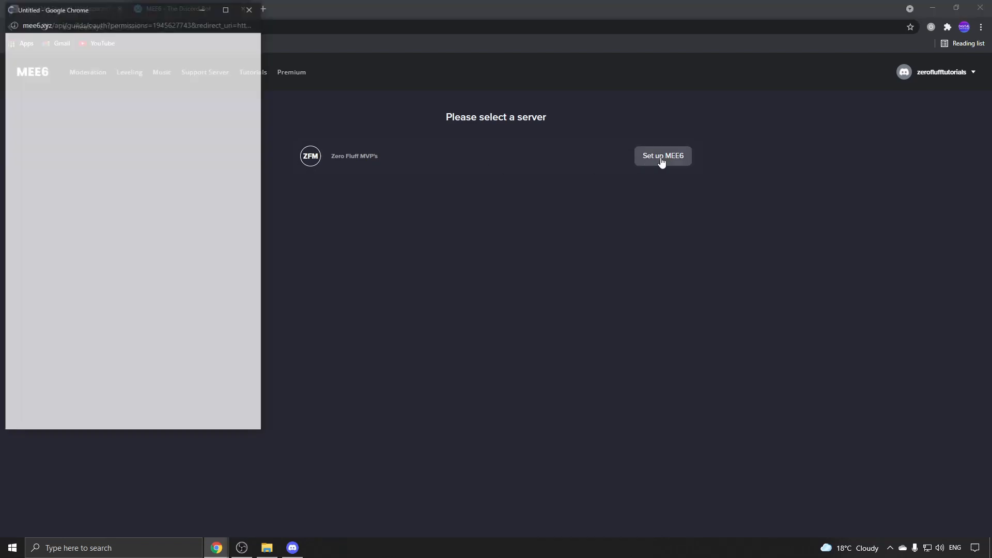
left_click(663, 156)
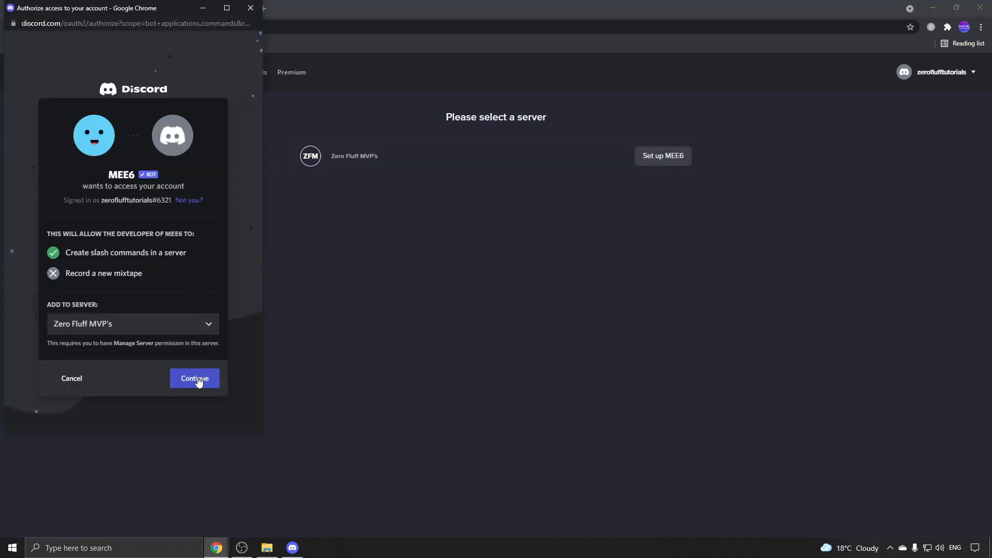
left_click(133, 324)
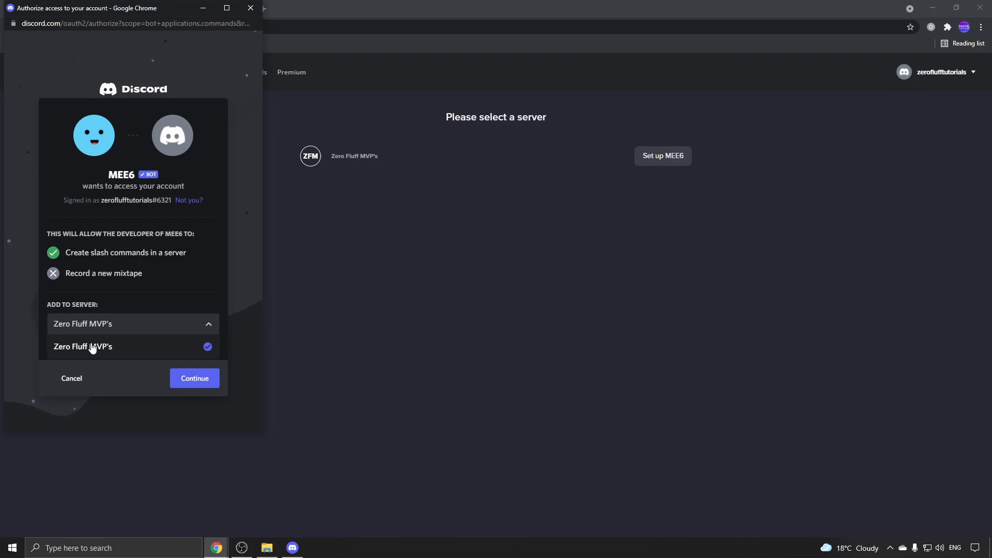
left_click(194, 378)
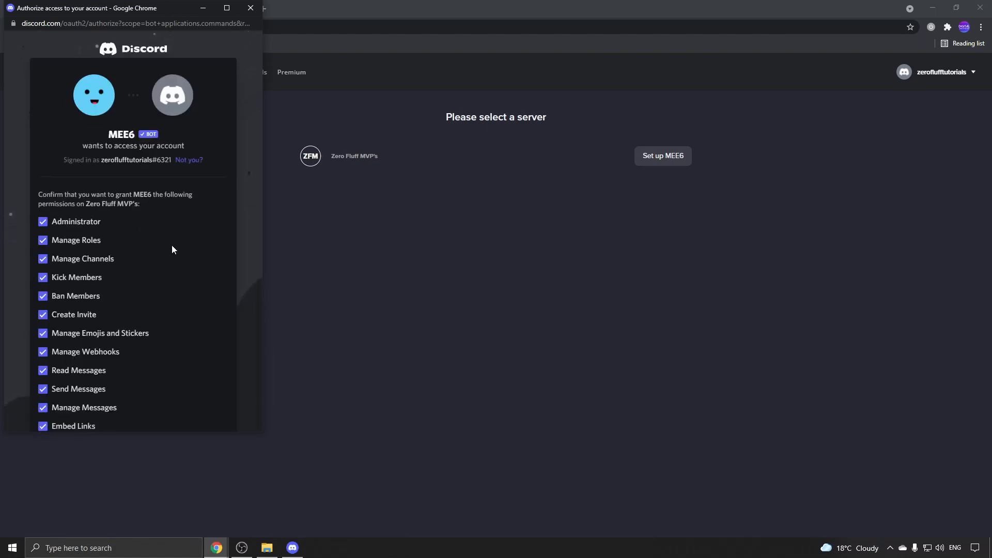
Authorize the bot's requested permissions and tick the 'I am human' captcha
scroll("down", 3)
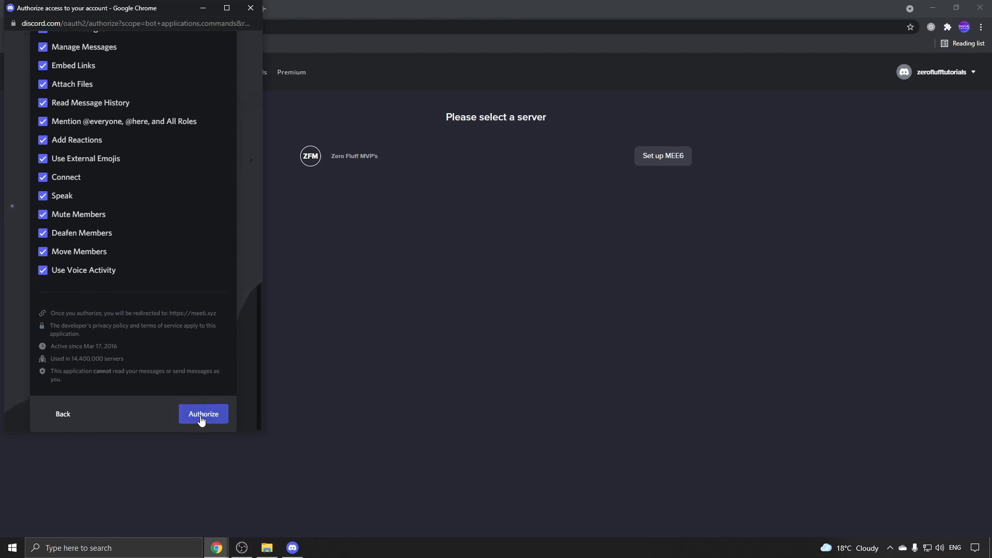
left_click(203, 414)
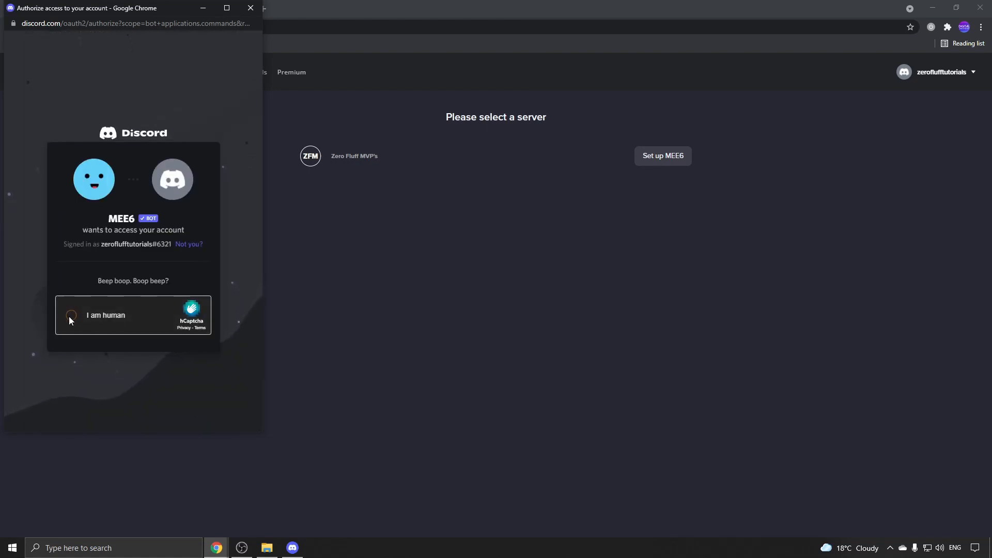
left_click(71, 316)
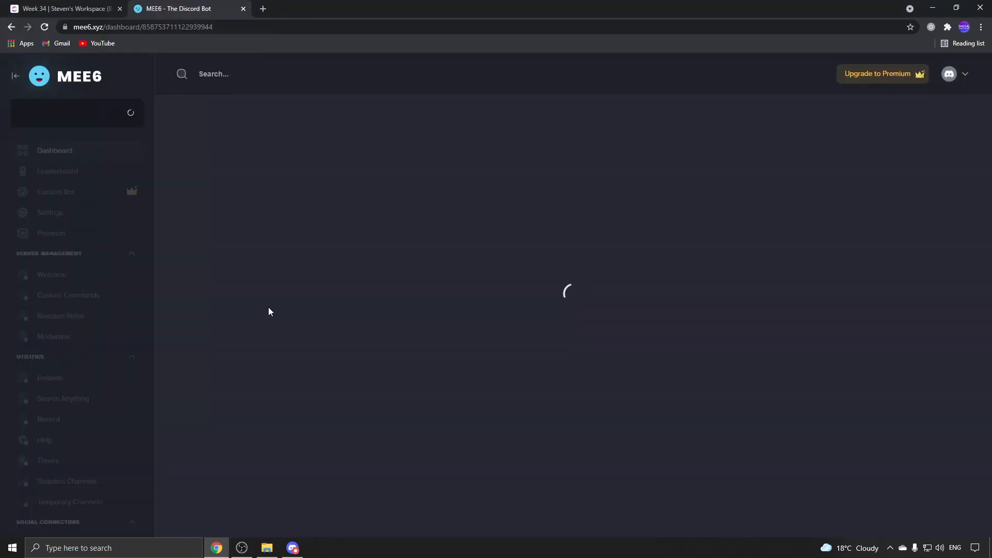
Toggle on the Moderator plugin and confirm Yes in the 'Enable the plugin?' dialog
left_click(292, 547)
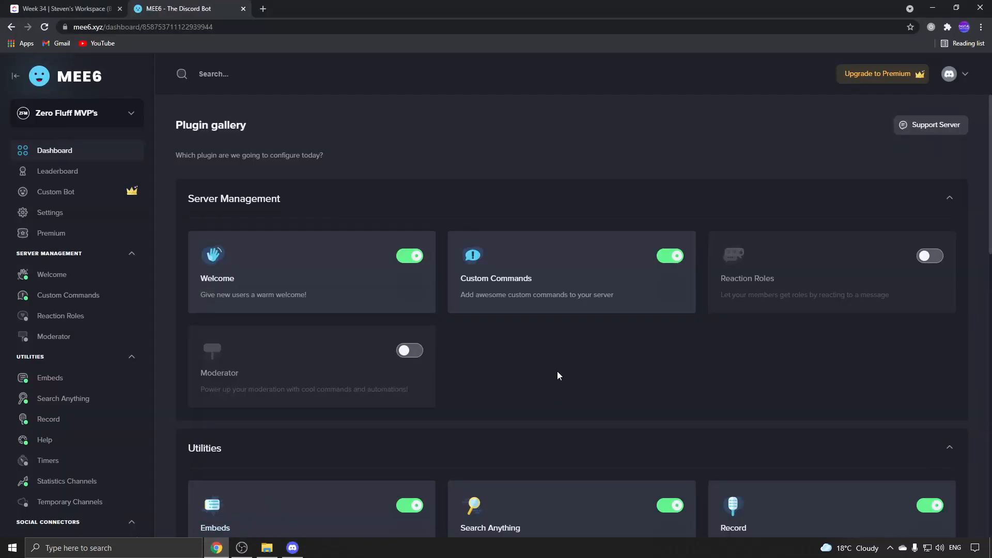
mouse_move(235, 387)
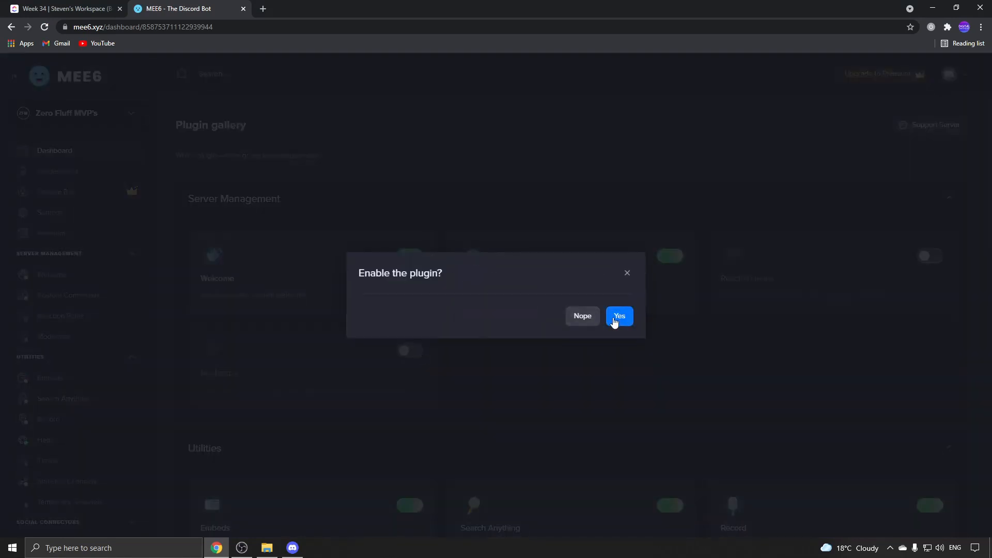
left_click(619, 316)
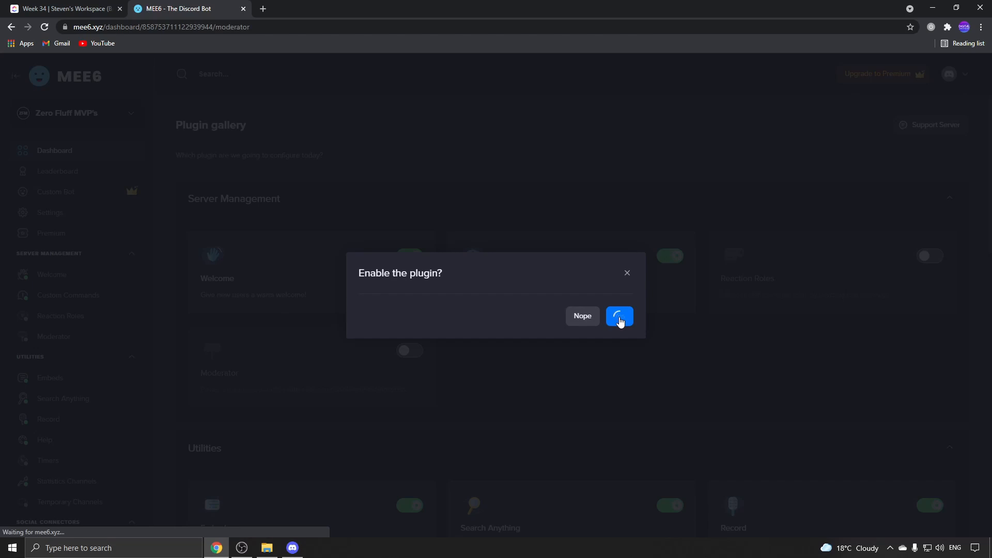
left_click(619, 316)
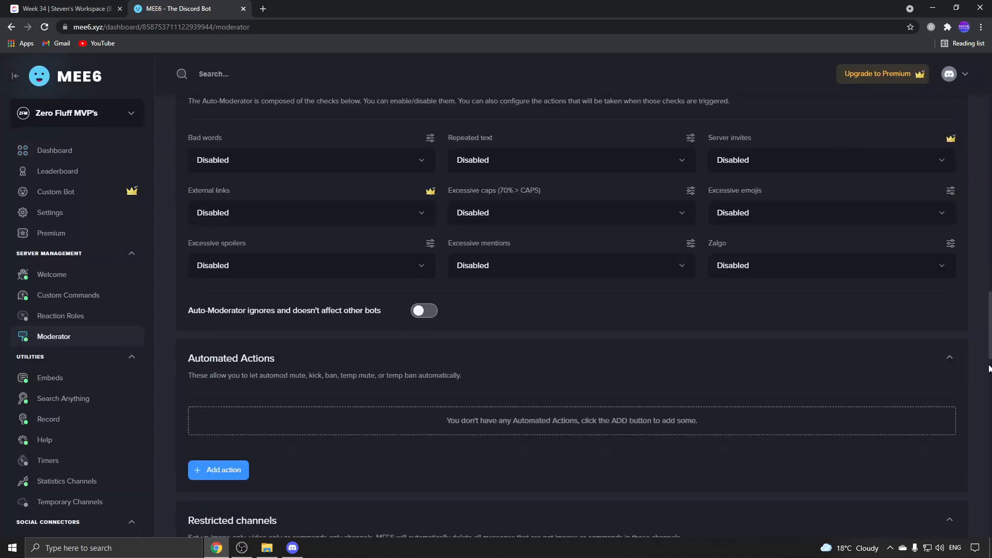
scroll("up", 3)
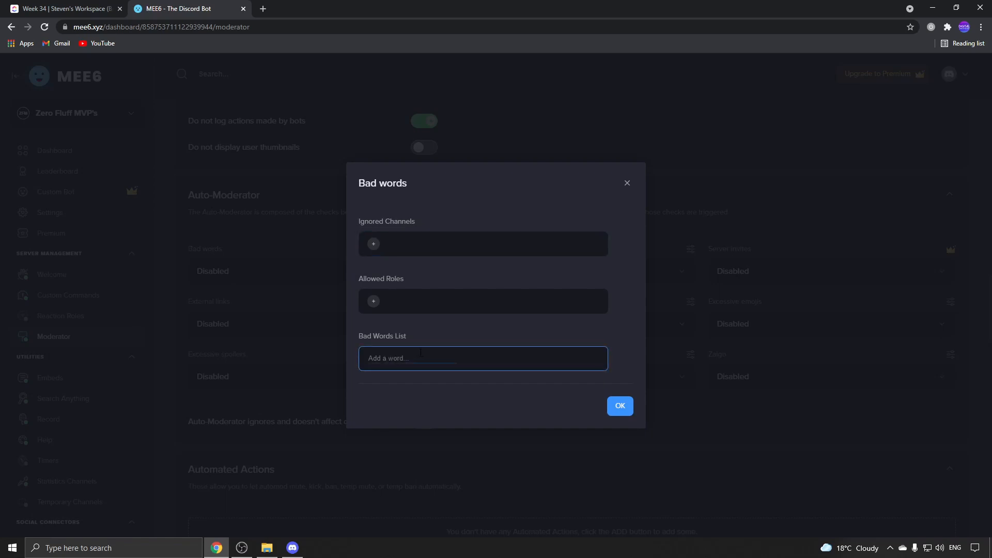
left_click(484, 244)
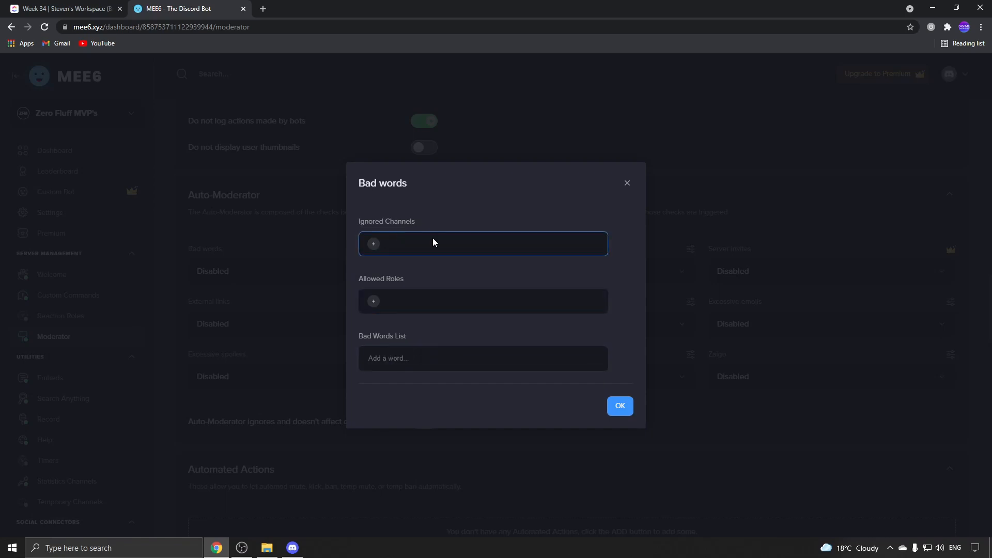
left_click(627, 183)
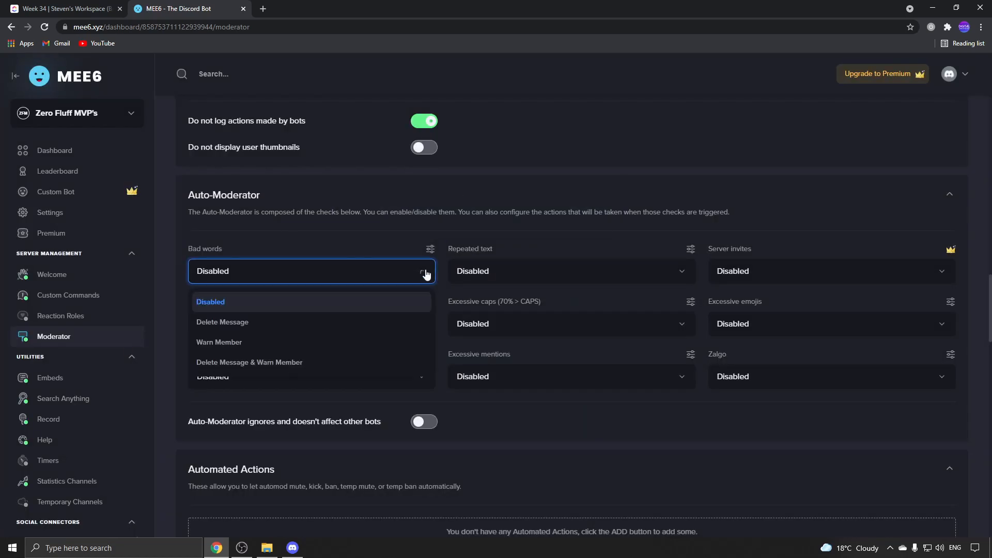
mouse_move(248, 345)
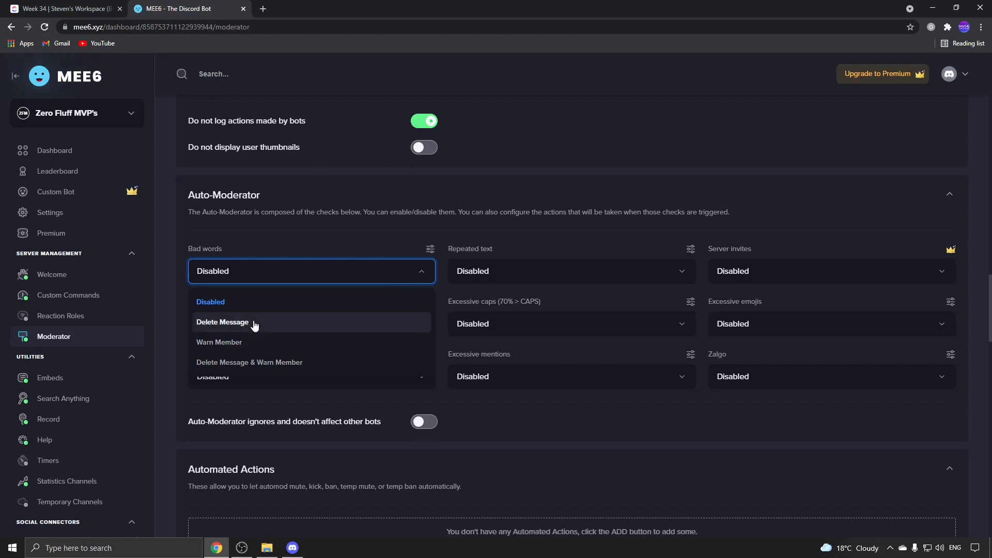
mouse_move(276, 363)
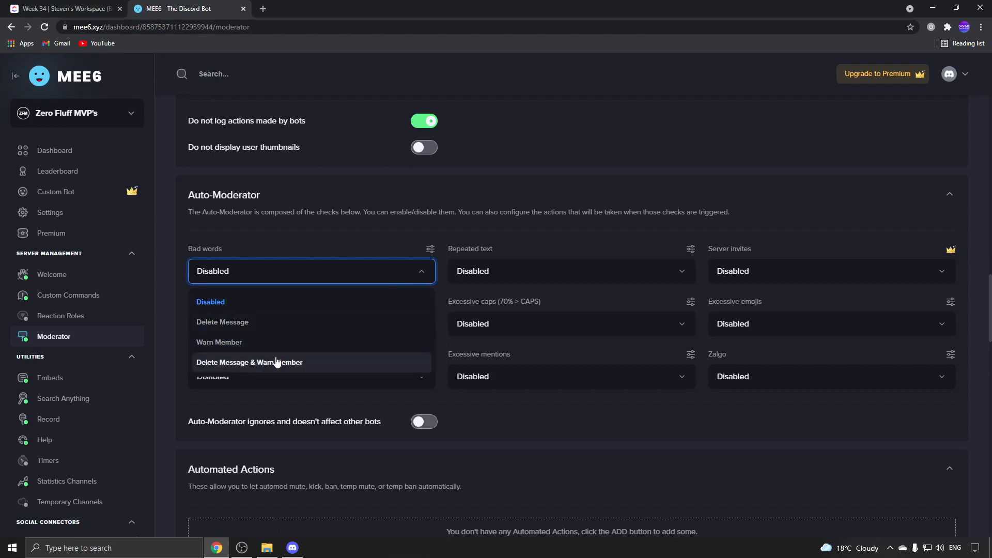
Set the Bad words action to 'Delete Message & Warn Member'
left_click(248, 362)
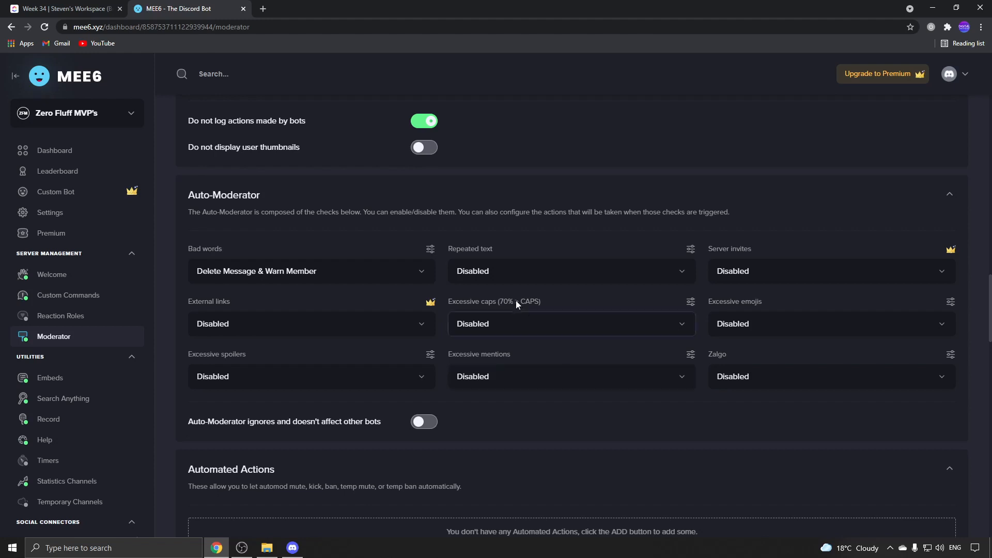
Set Repeated text and Excessive emojis to 'Delete Message & Warn Member' and save
left_click(572, 272)
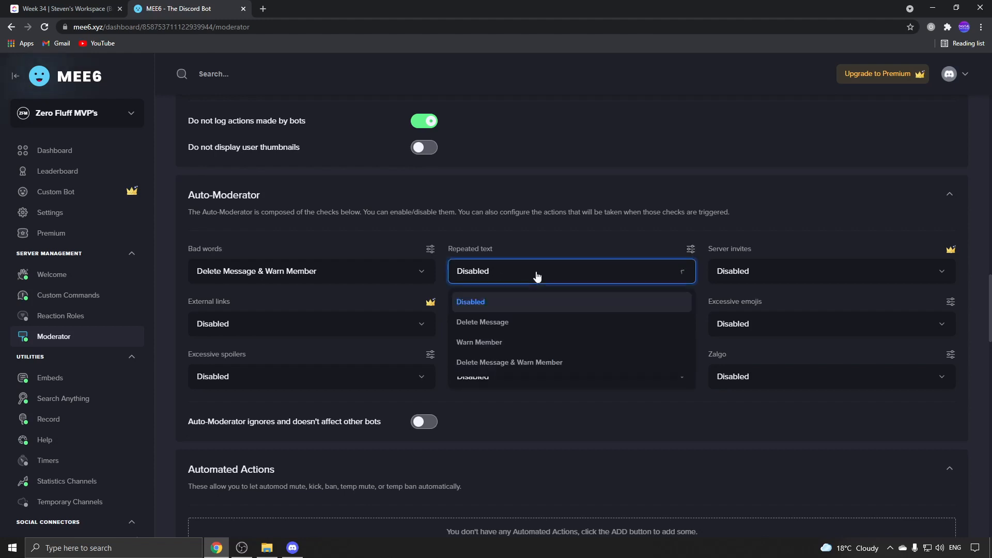
left_click(509, 363)
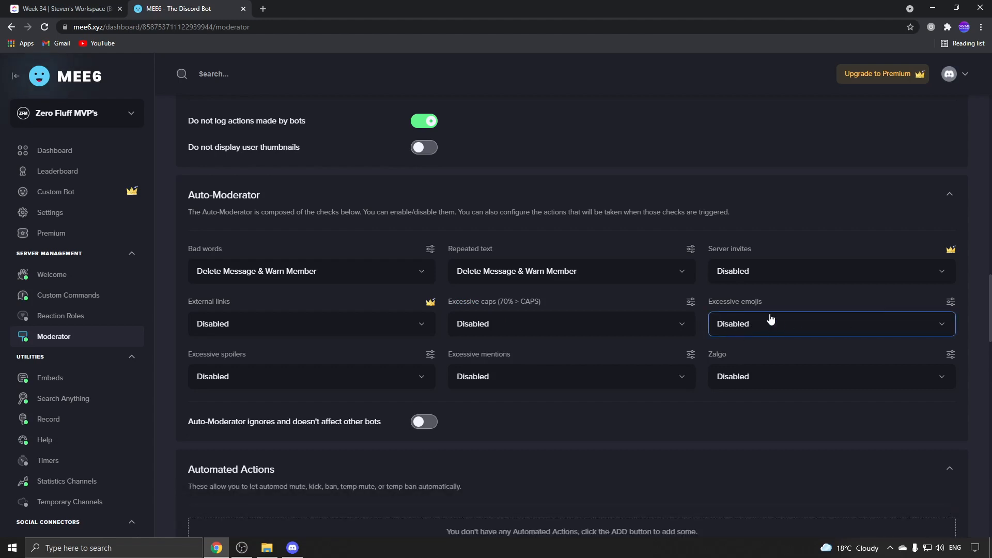
mouse_move(764, 327)
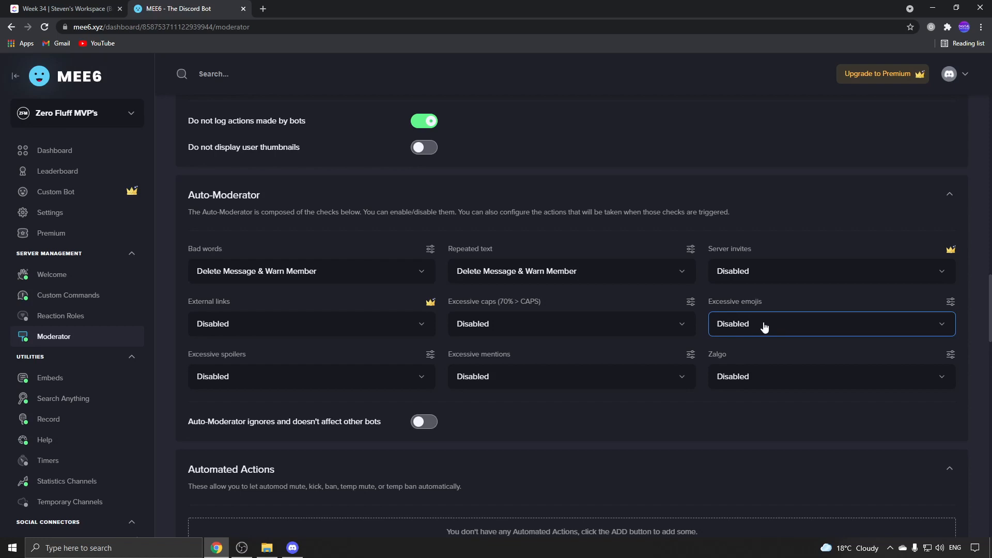
left_click(832, 323)
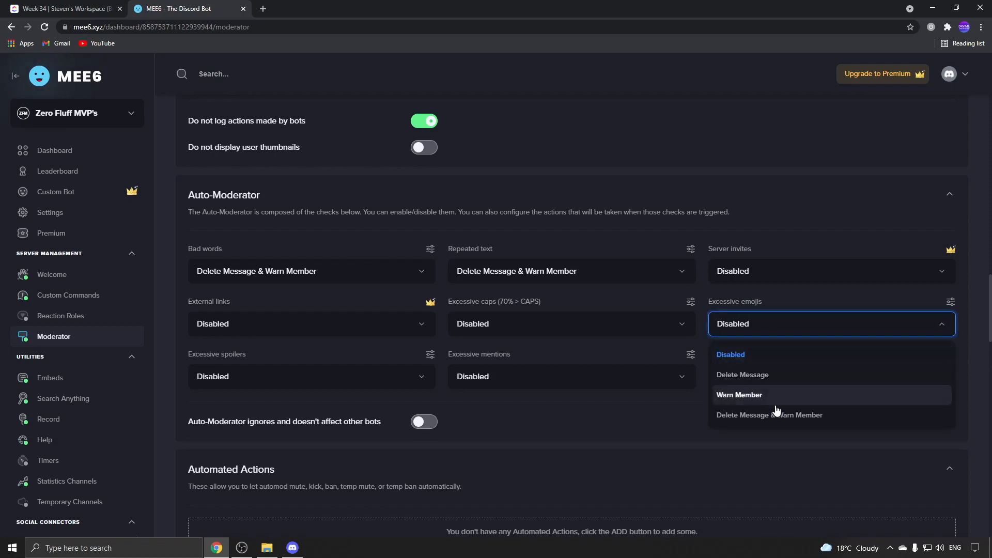
left_click(769, 415)
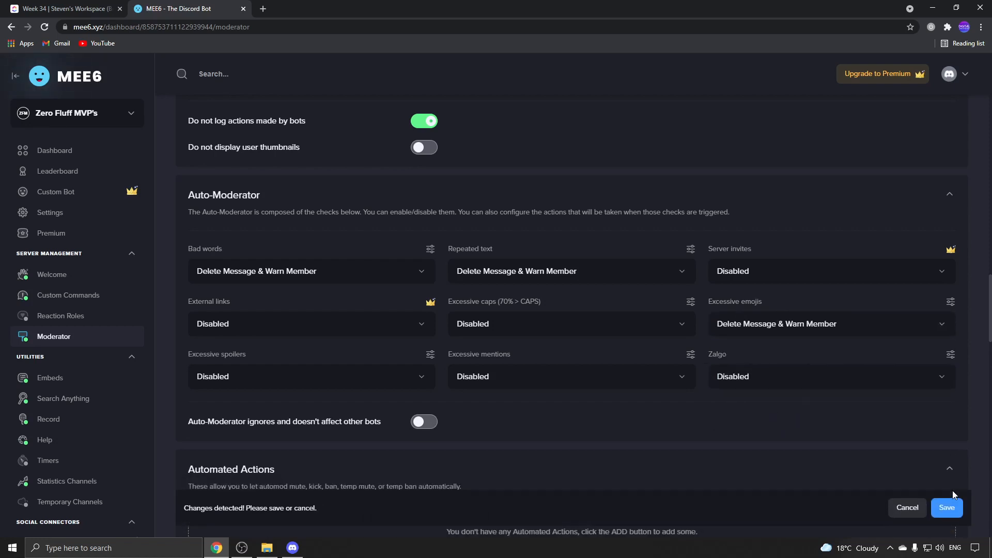
left_click(946, 507)
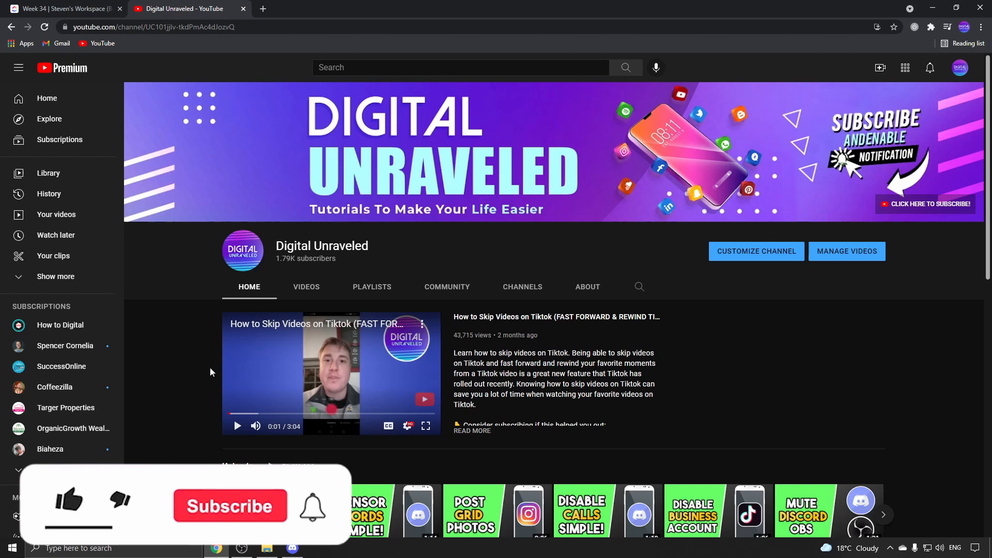
Switch to the YouTube tab with the Digital Unraveled channel home page
left_click(67, 508)
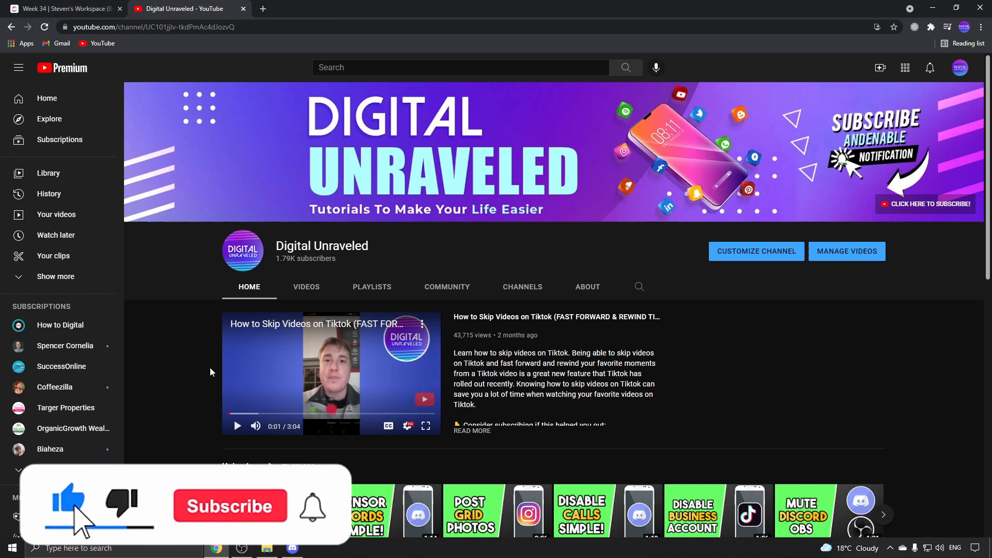
left_click(231, 506)
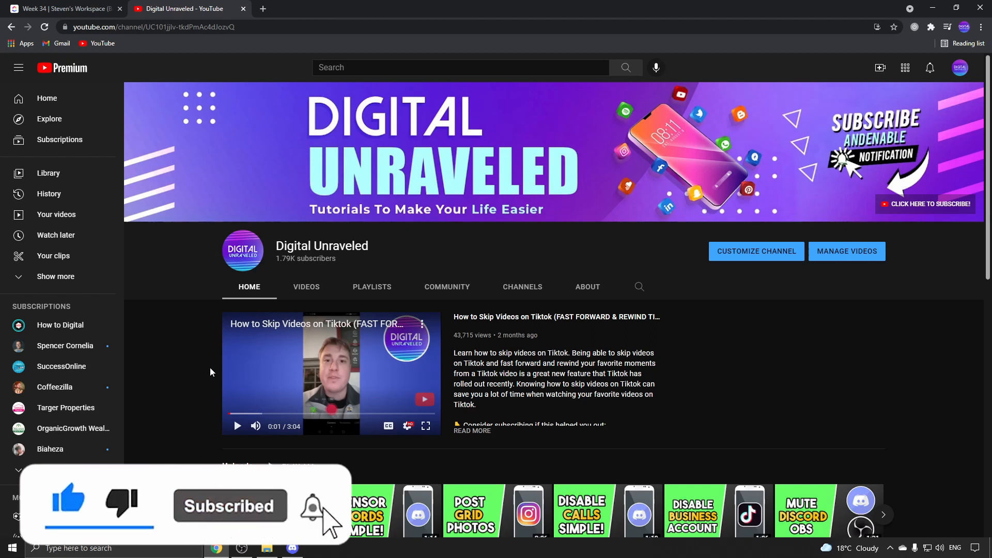